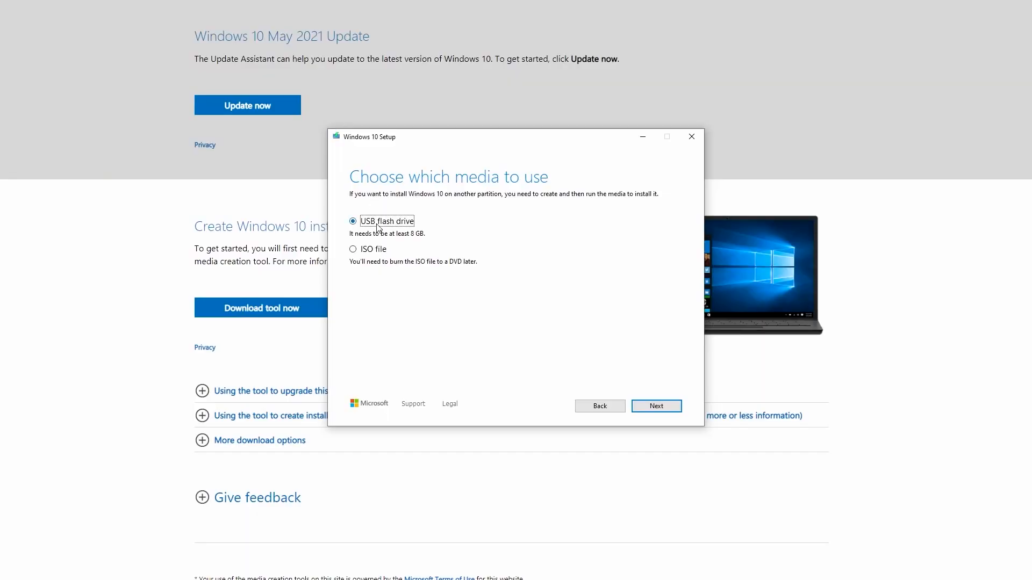
Continue with USB flash drive as the media and select the ESD-USB (E:) drive
click(655, 405)
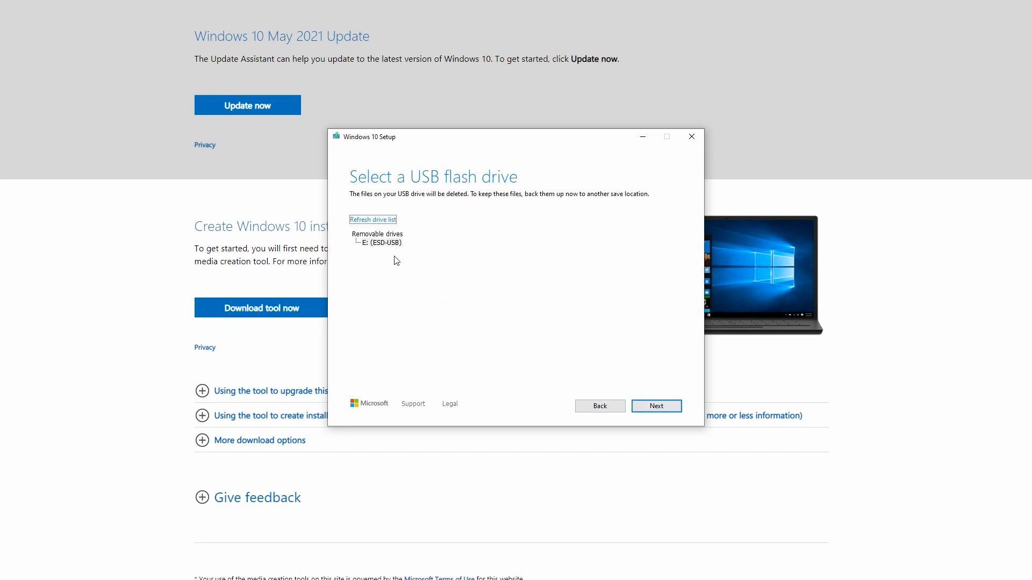
click(380, 243)
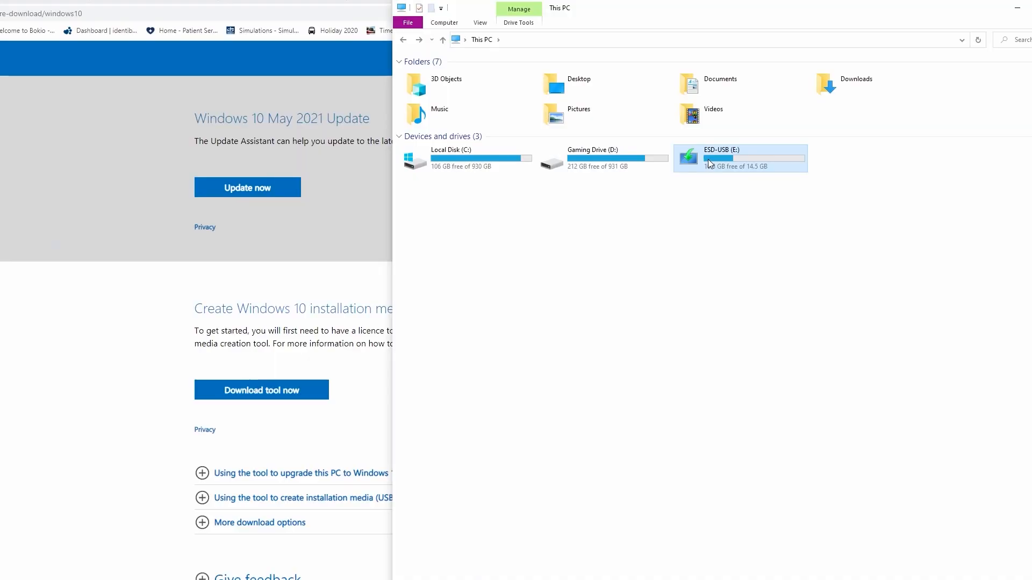
Open ESD-USB (E:) from This PC to view its boot, efi and sources contents
double_click(721, 158)
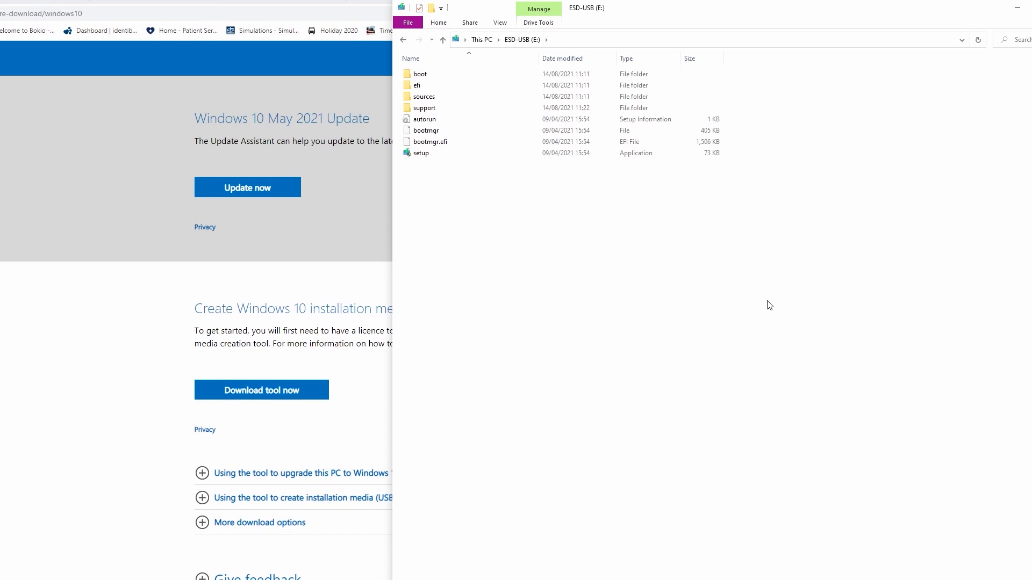